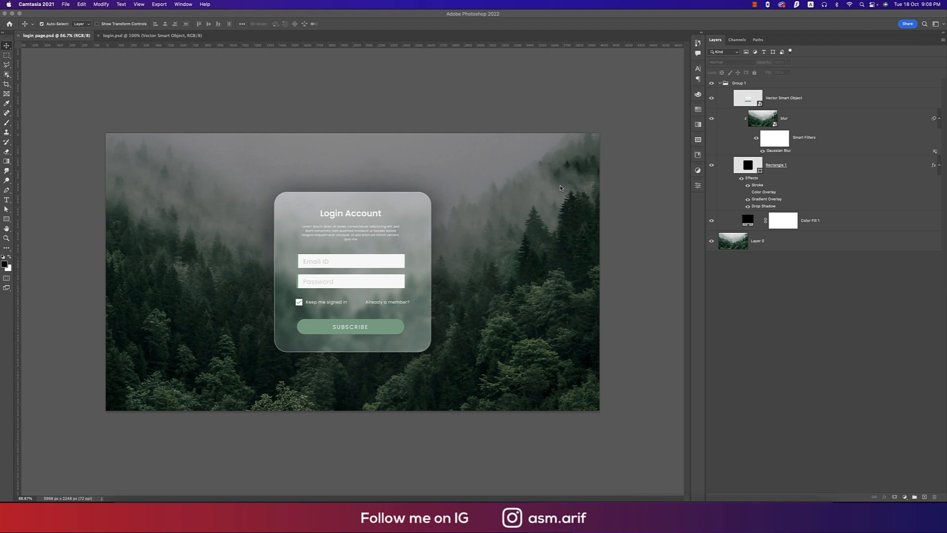
mouse_move(615, 258)
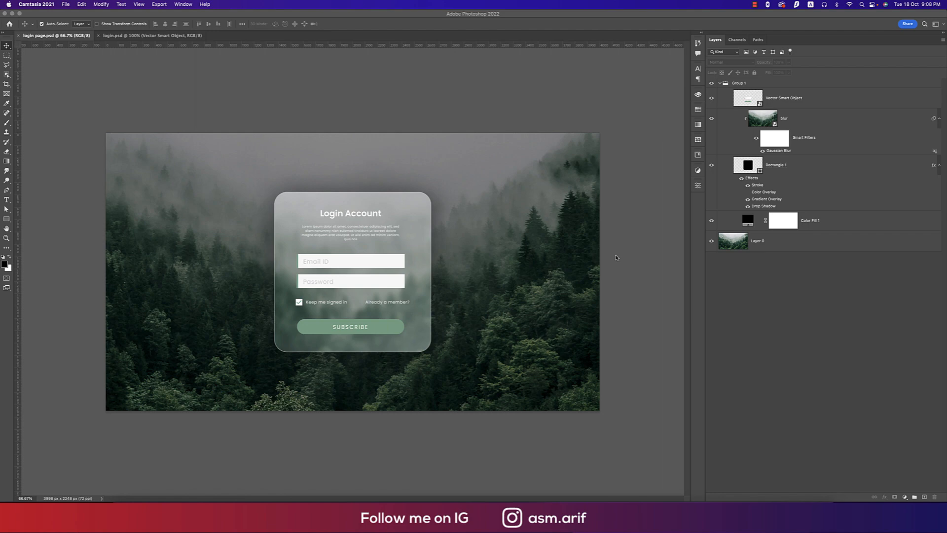
mouse_move(612, 258)
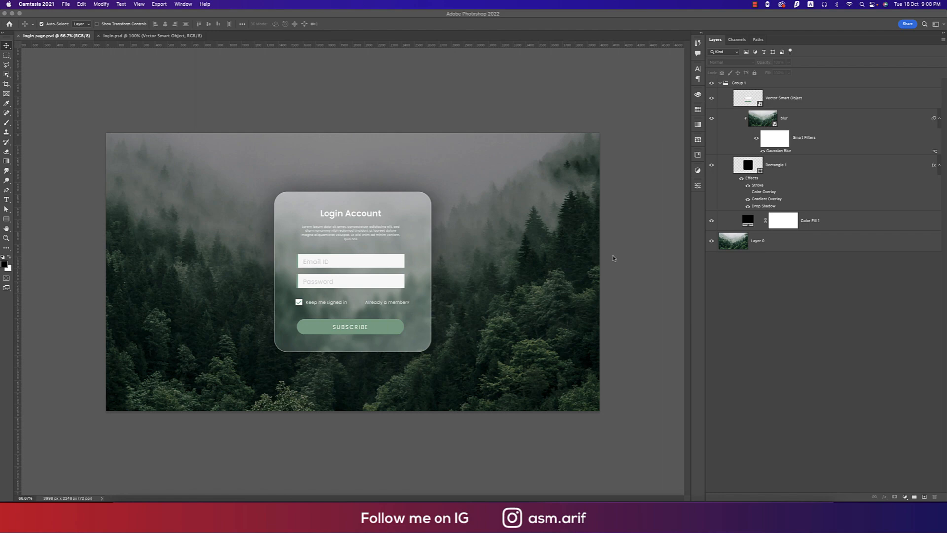
mouse_move(311, 225)
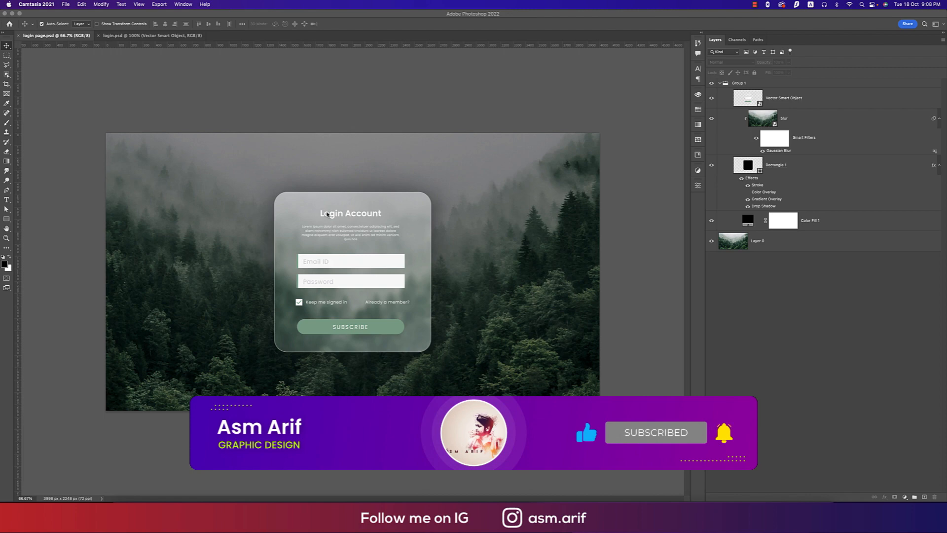
Bring up the forest photo document and start the Rectangle Tool for the central panel.
left_click(173, 10)
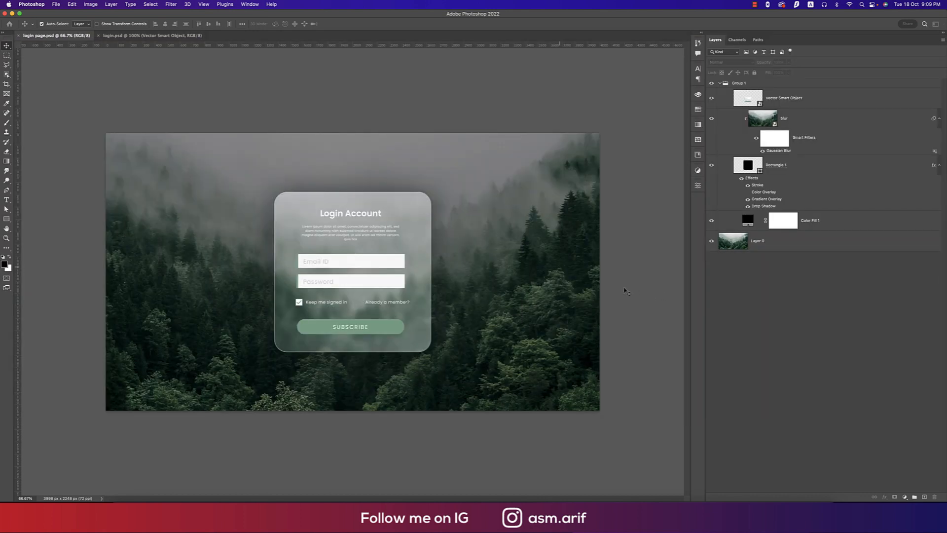
left_click(272, 36)
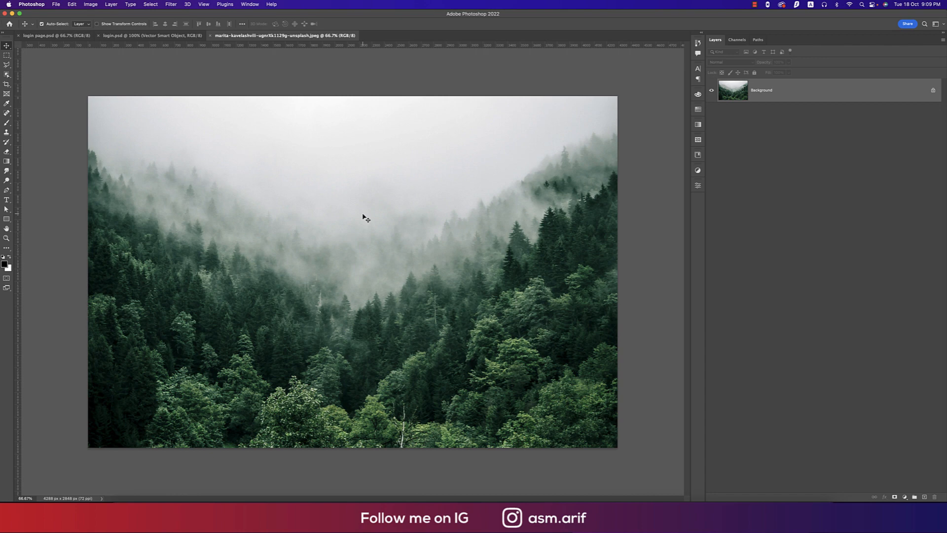
mouse_move(256, 213)
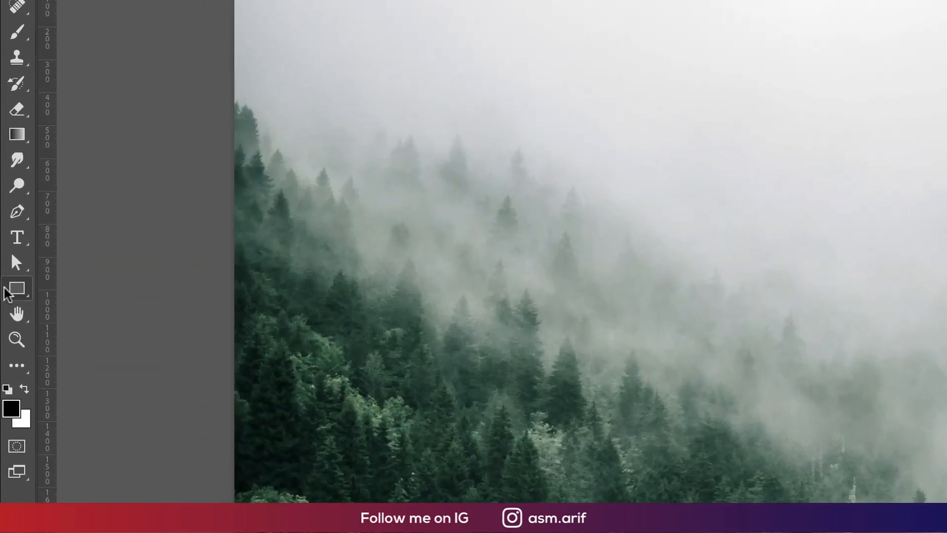
left_click(17, 288)
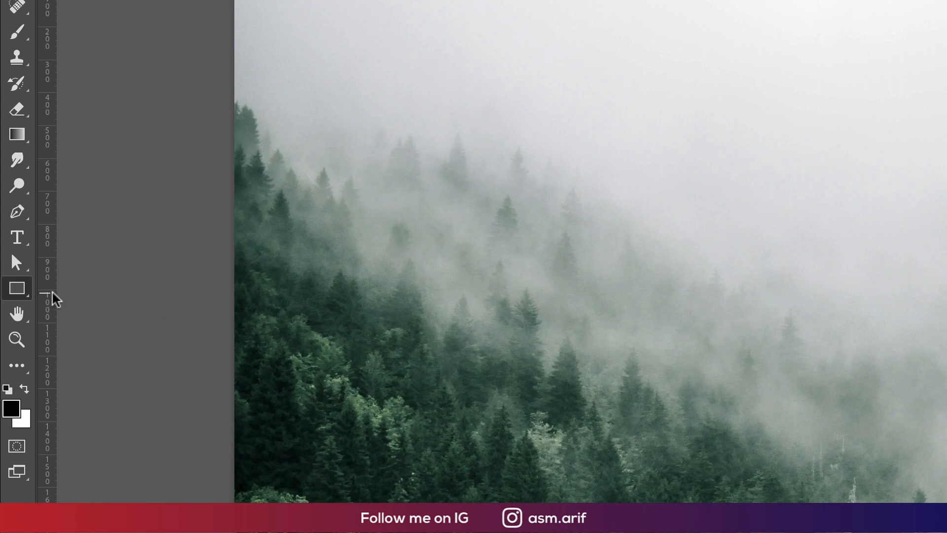
mouse_move(921, 288)
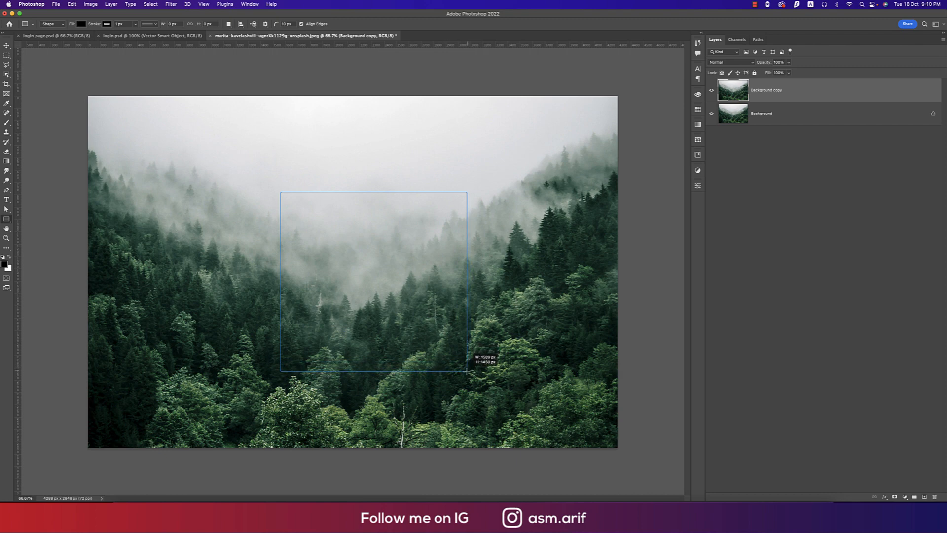
Draw a large centred rectangle with a white stroke, rounded corners and an orange fill.
left_click_drag(281, 192, 464, 372)
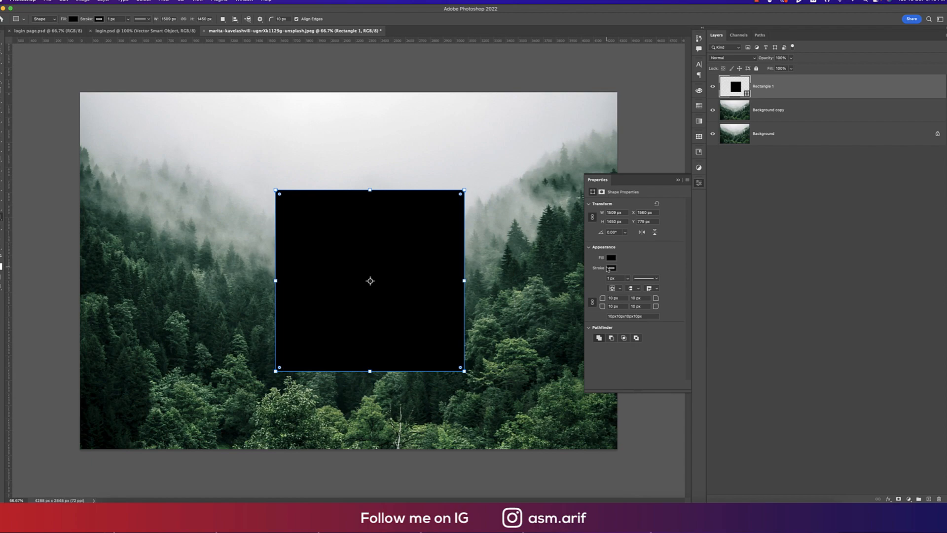
left_click(610, 267)
type("3")
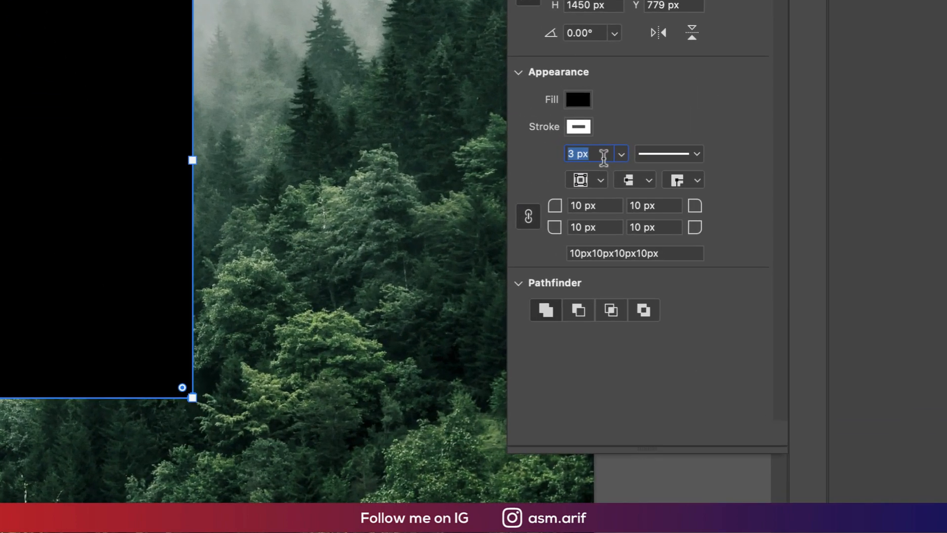
left_click(594, 205)
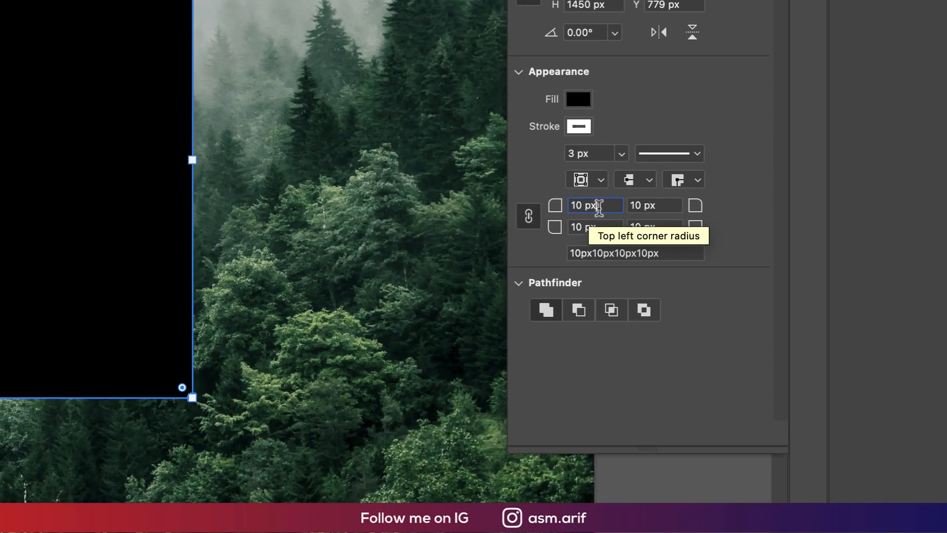
type("53")
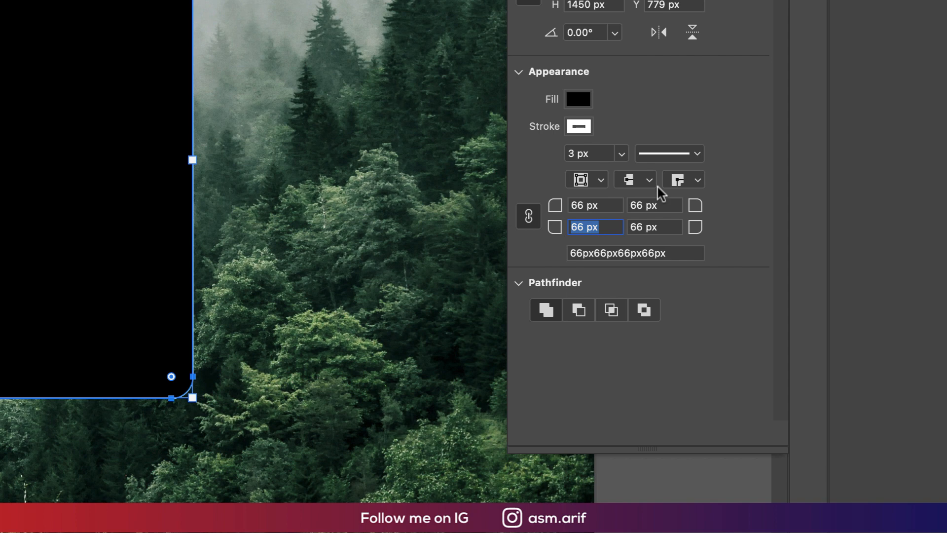
left_click(577, 99)
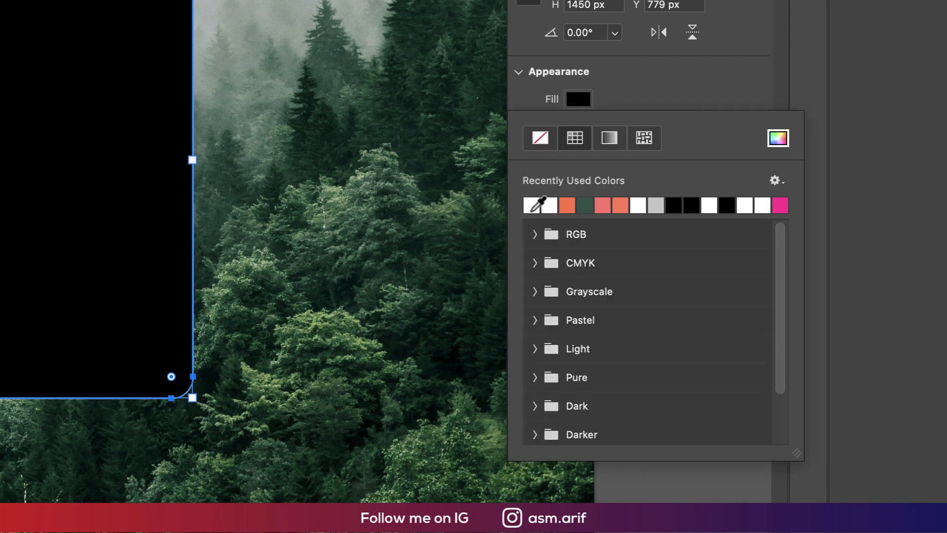
left_click(565, 206)
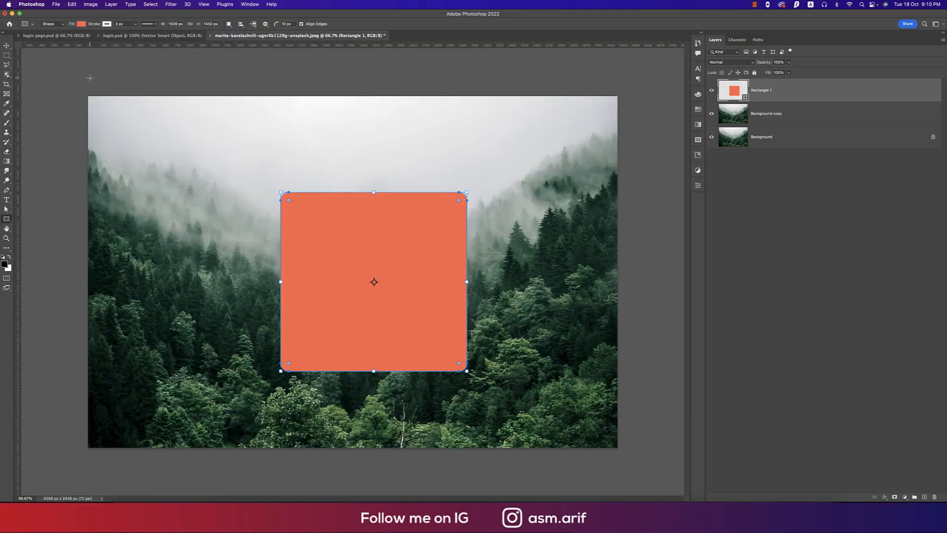
Rasterize the Rectangle 1 layer, then select the Background copy forest layer.
right_click(606, 165)
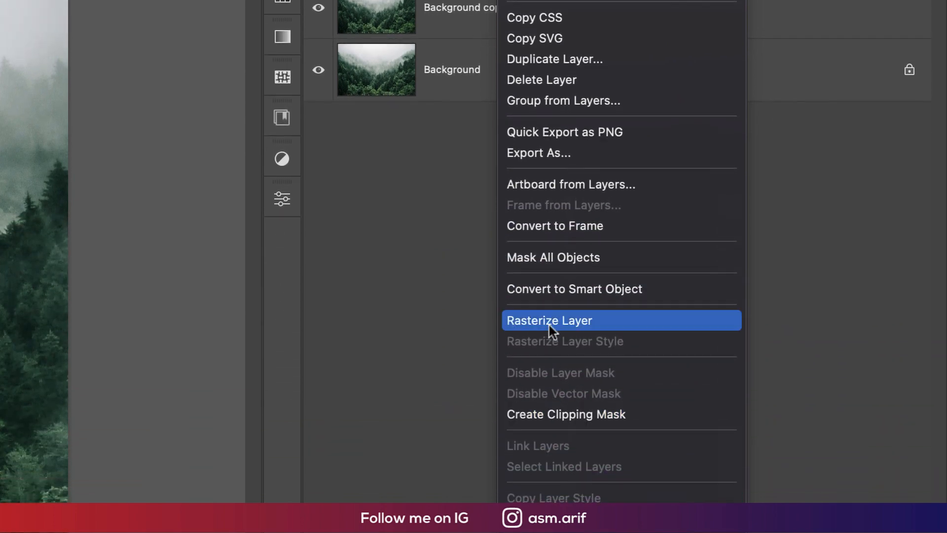
left_click(550, 319)
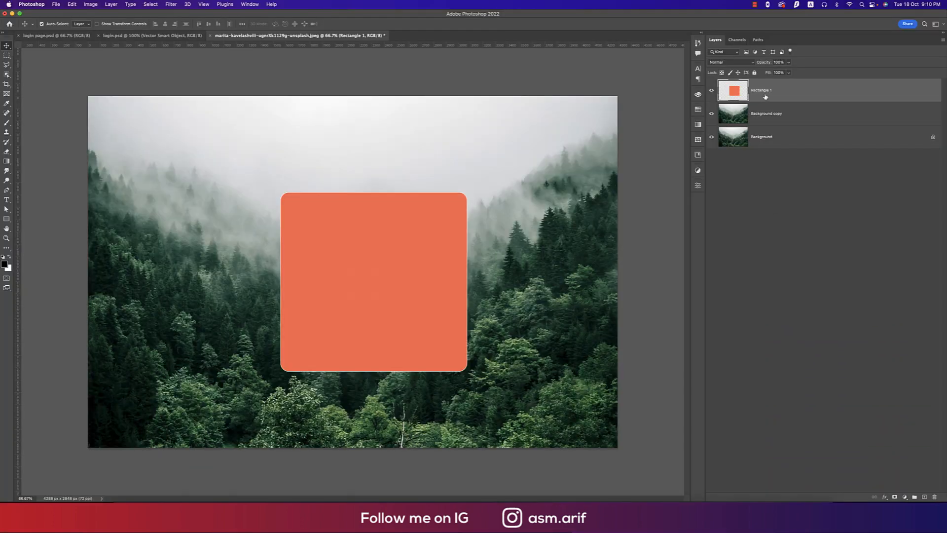
right_click(760, 89)
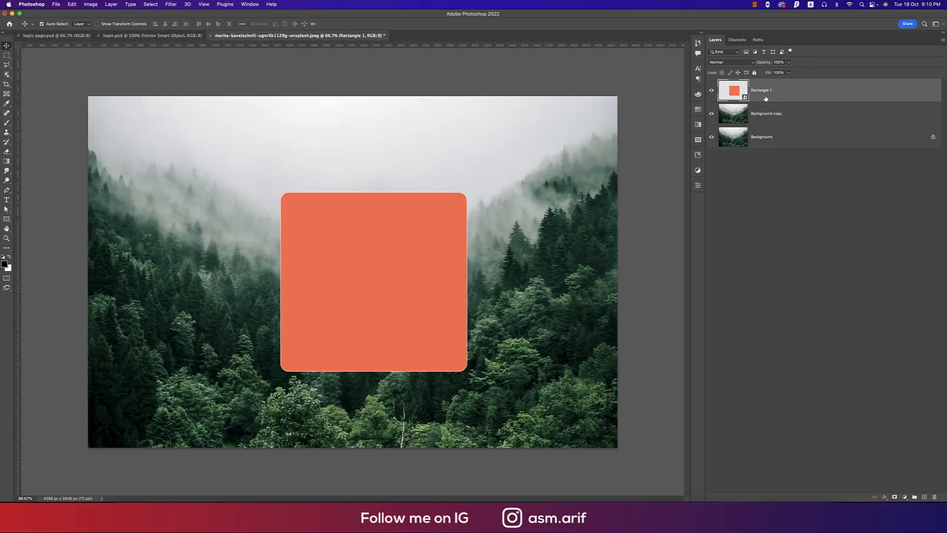
left_click(765, 113)
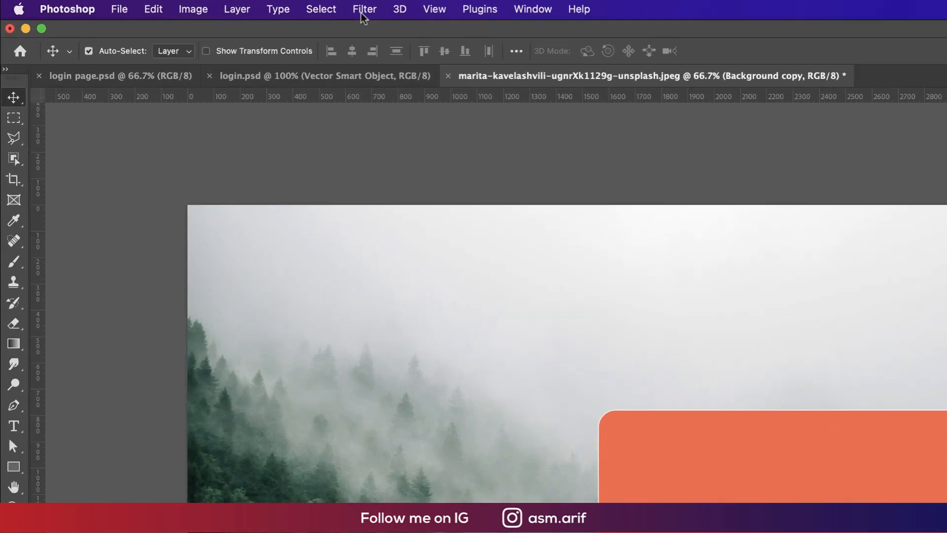
Apply a Gaussian Blur to Background copy so a soft forest fills the panel shape.
left_click(364, 9)
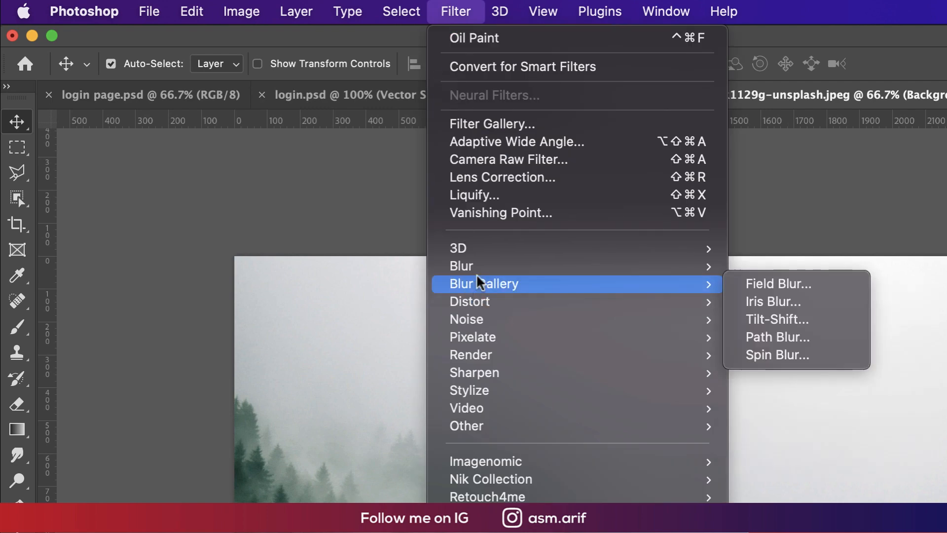
mouse_move(460, 265)
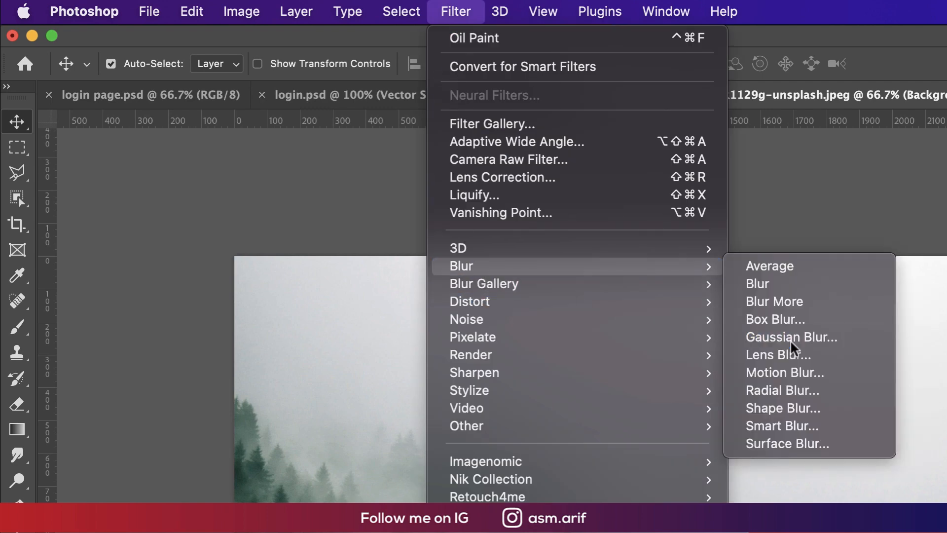
left_click(791, 337)
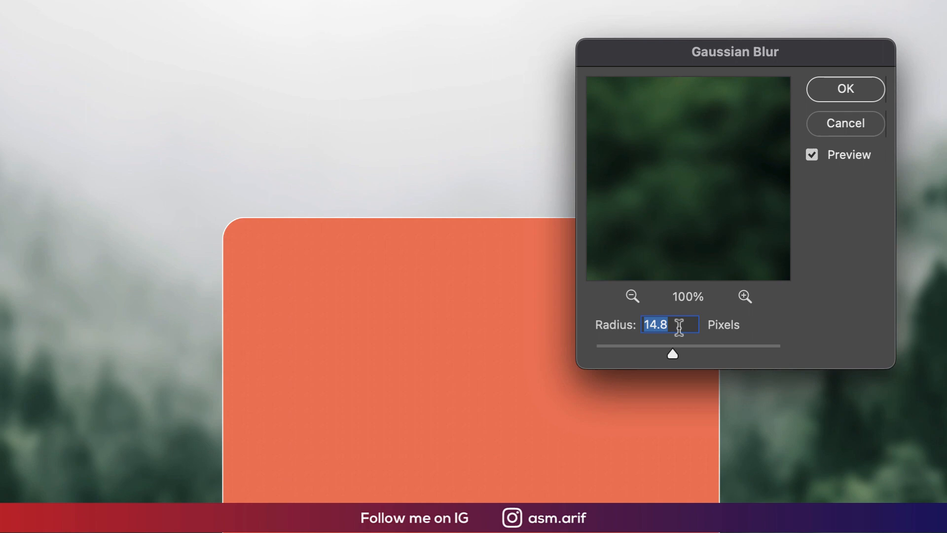
left_click_drag(671, 354, 675, 354)
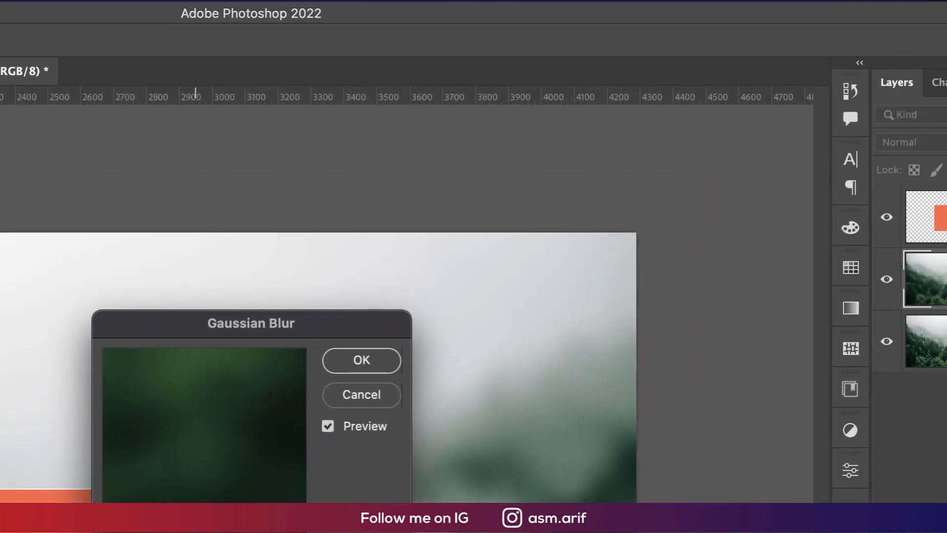
left_click(361, 360)
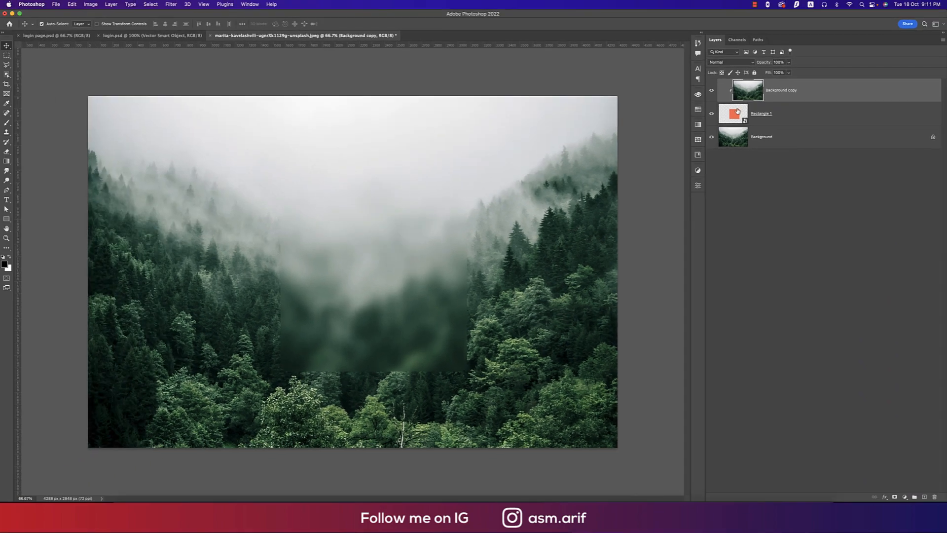
In Rectangle 1's Layer Style, enable Stroke and Drop Shadow.
right_click(758, 114)
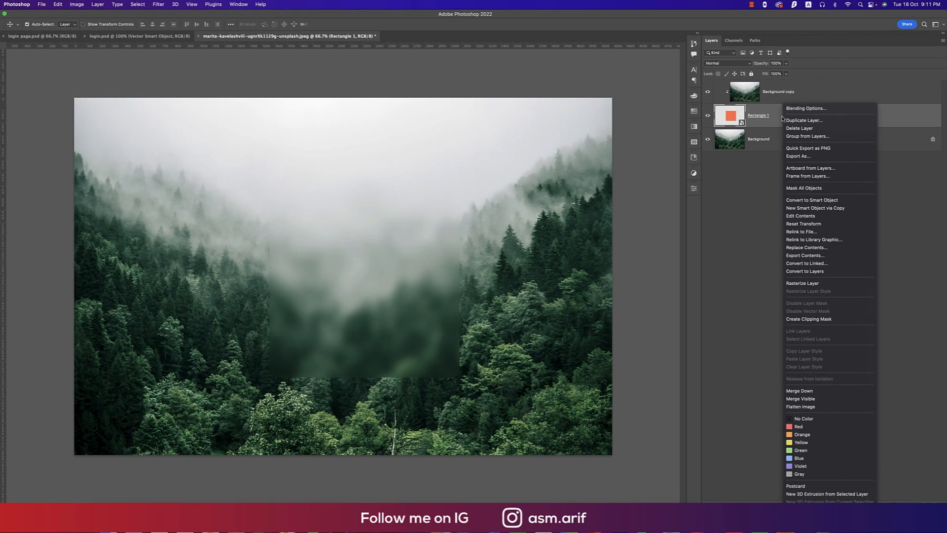
left_click(806, 108)
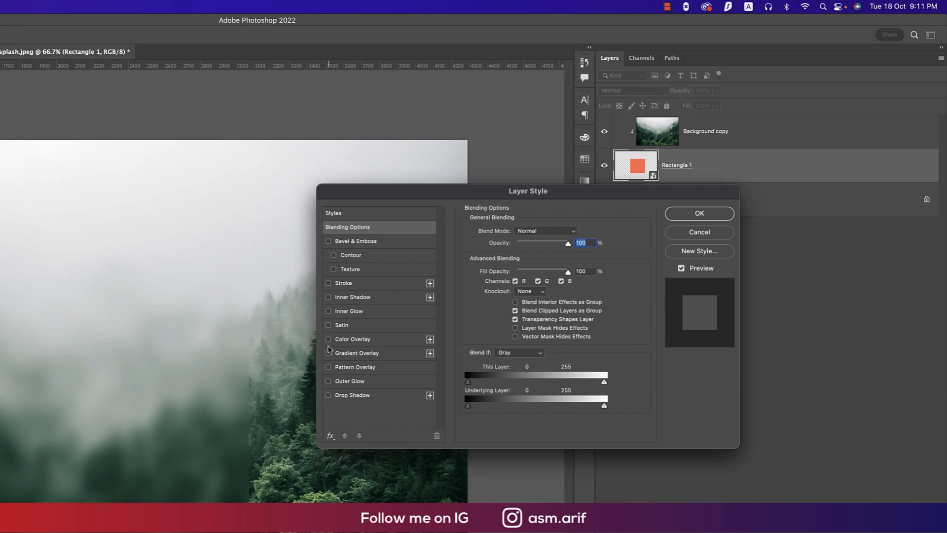
left_click(329, 282)
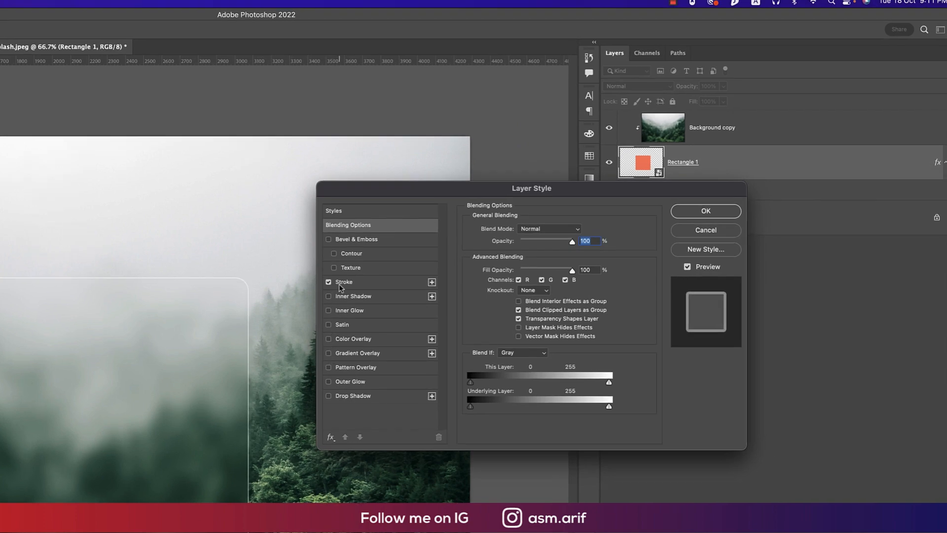
left_click(343, 281)
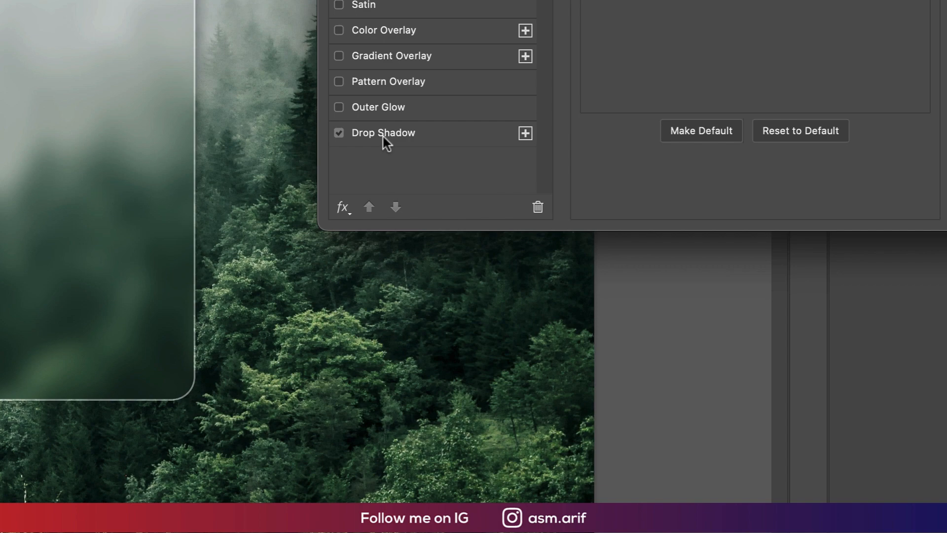
Set the drop shadow to Multiply, distance 9, size 250 px and a rotated angle.
left_click(525, 232)
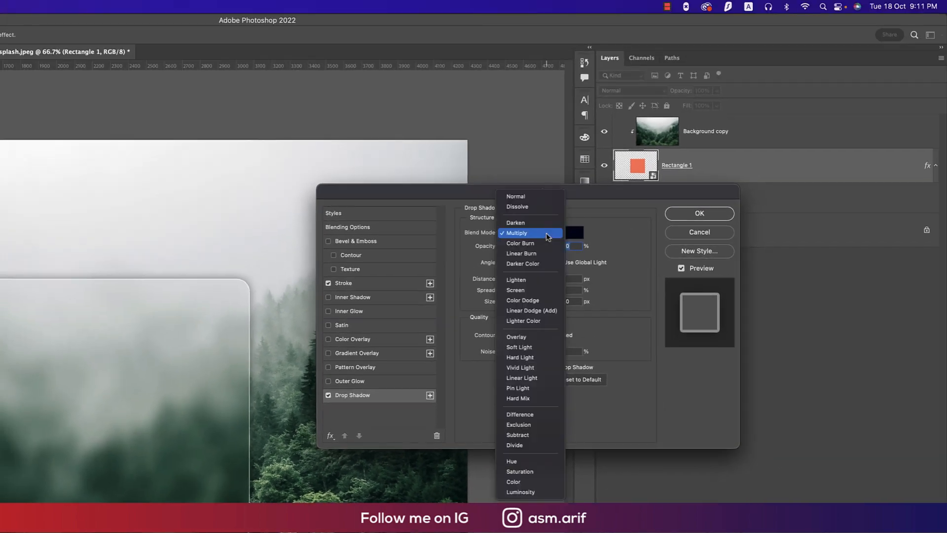
left_click(515, 232)
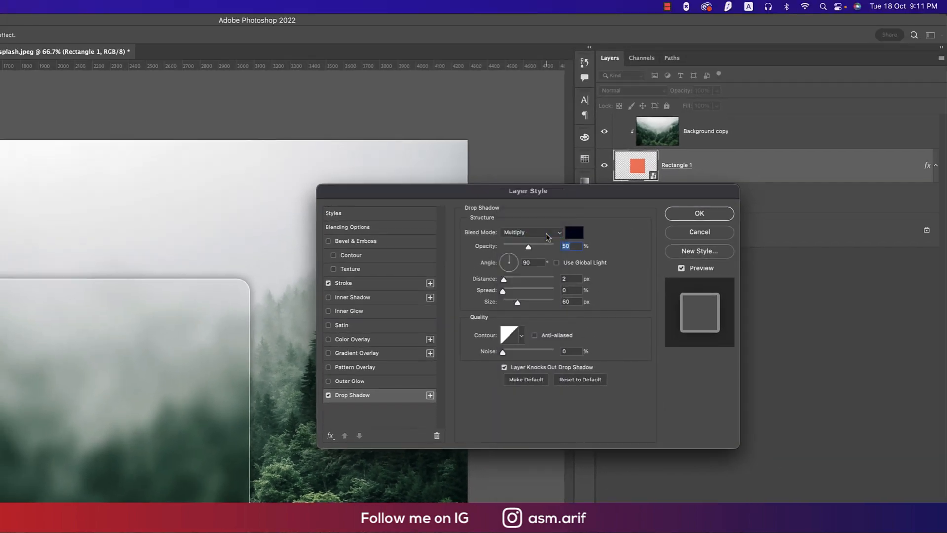
left_click(569, 278)
type("6")
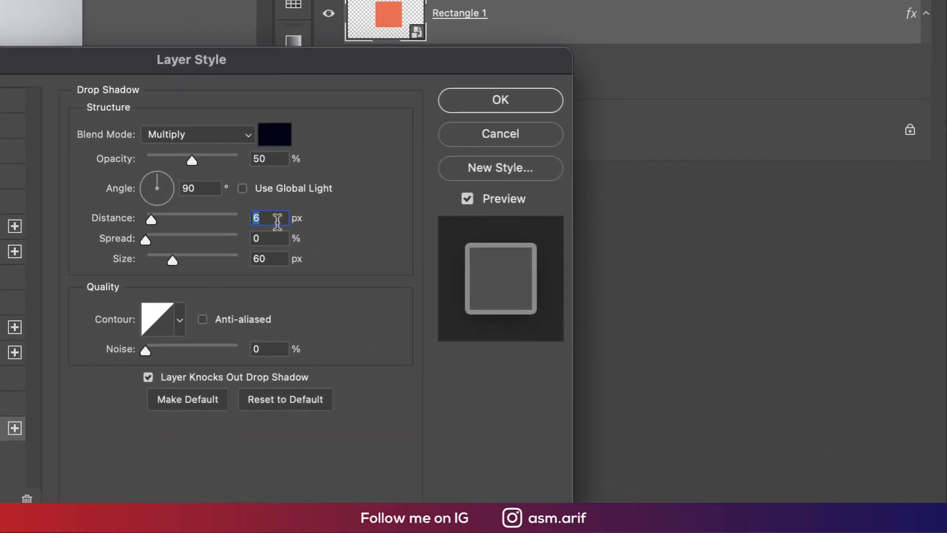
type("9")
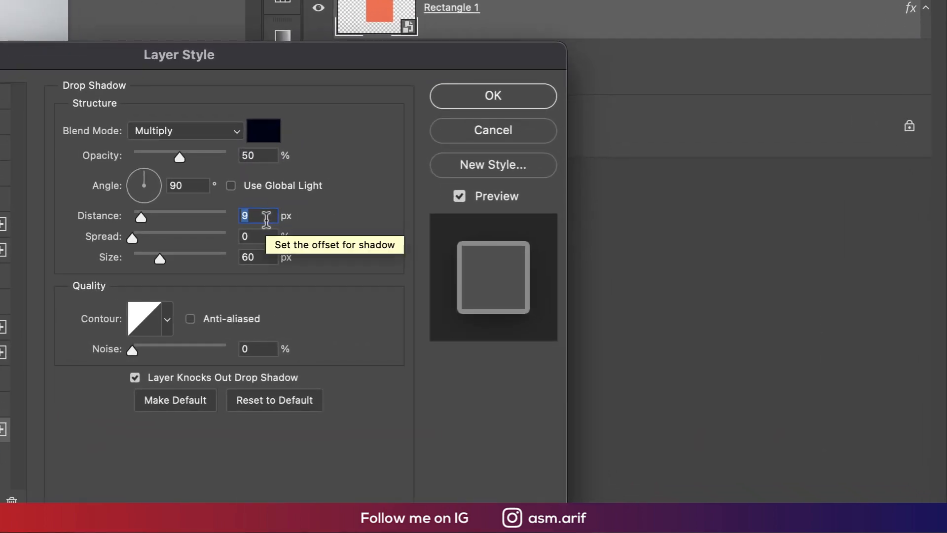
left_click_drag(159, 259, 227, 259)
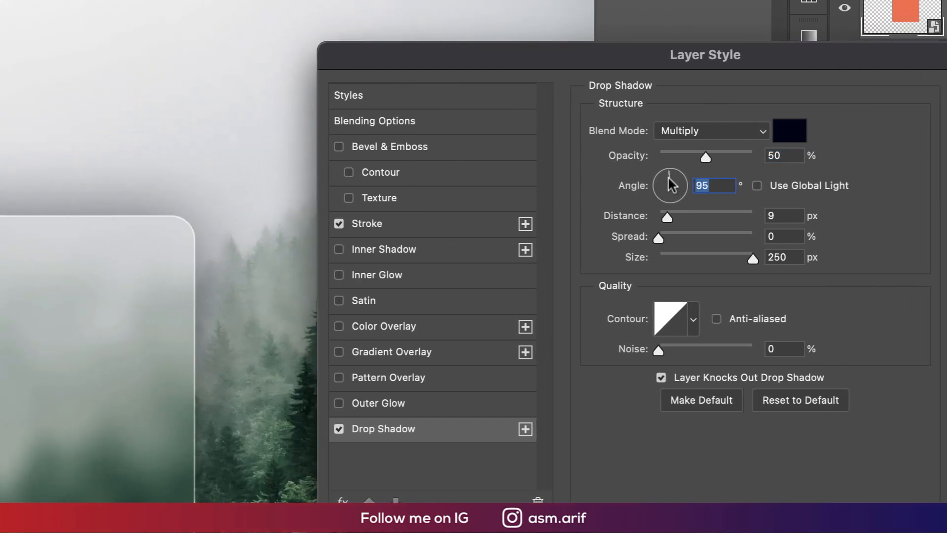
left_click_drag(671, 172, 658, 186)
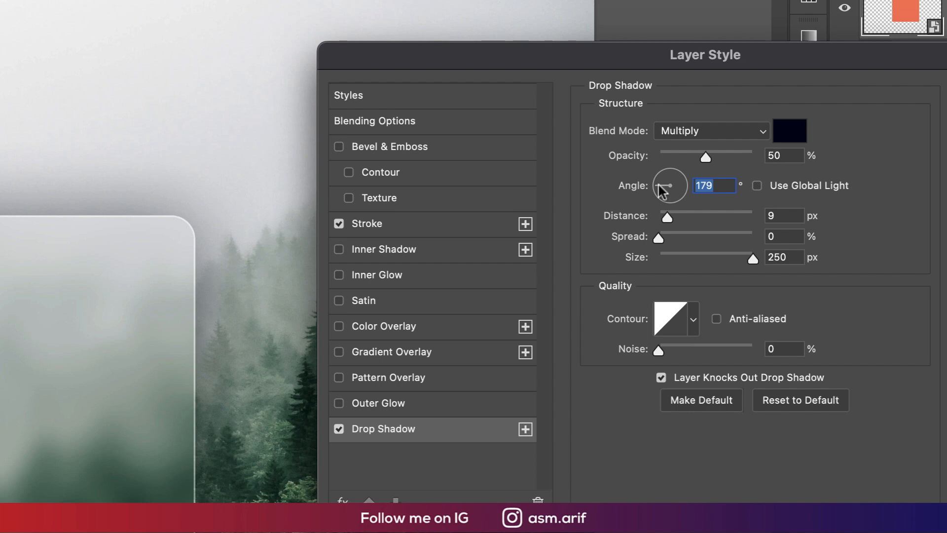
left_click_drag(680, 181, 663, 188)
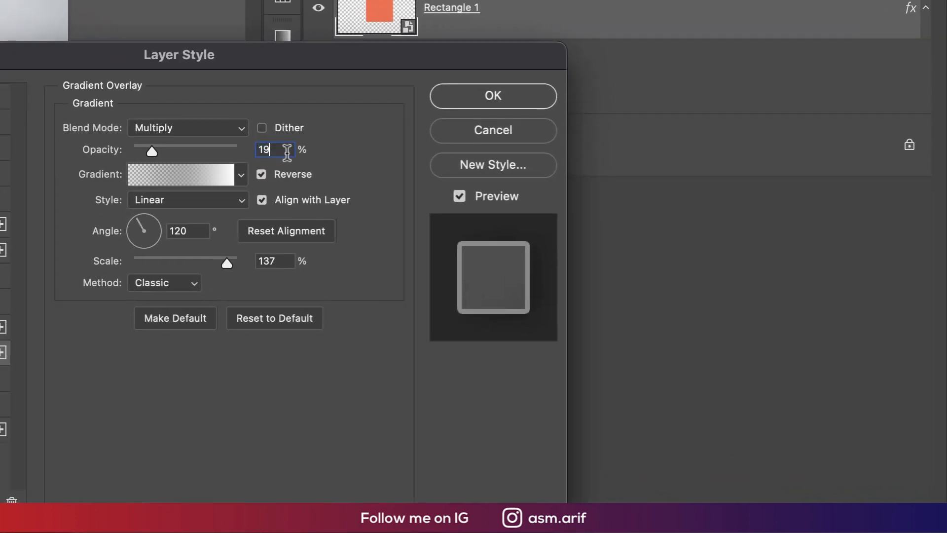
mouse_move(144, 231)
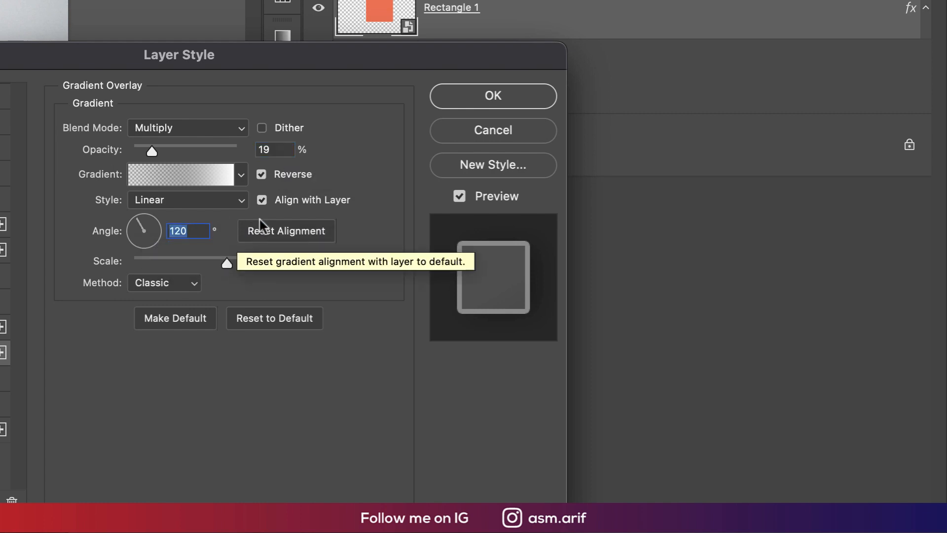
Confirm the panel's layer effects and bring up the login form document.
left_click(491, 96)
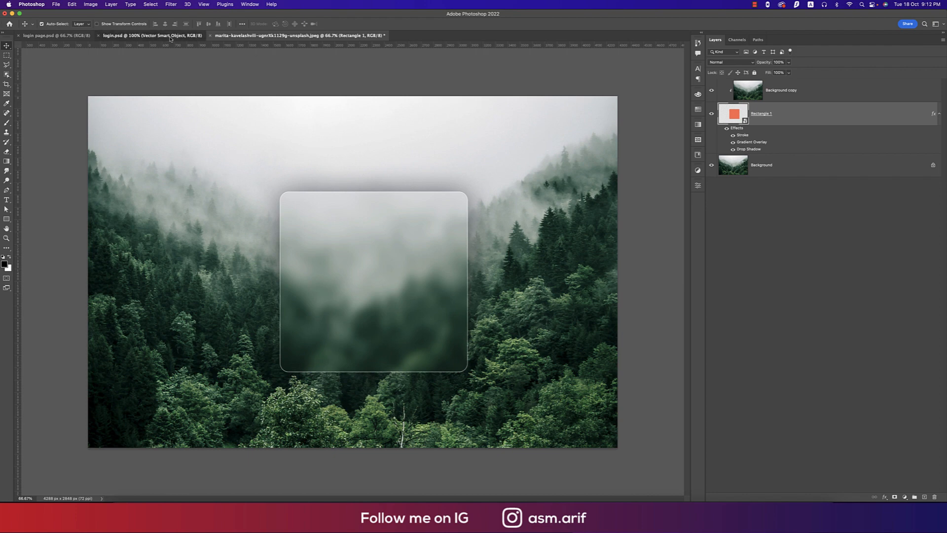
left_click(152, 36)
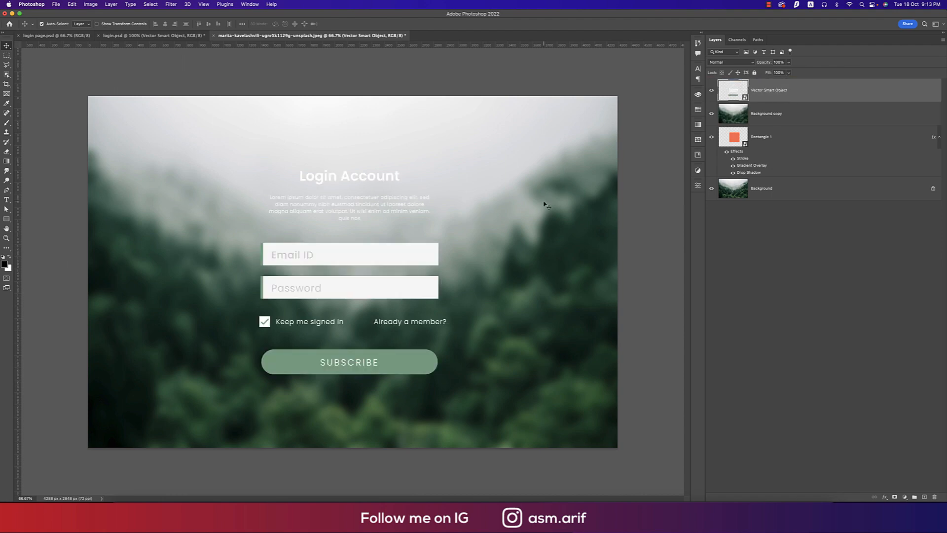
Clip the blurred forest copy to the panel and Free Transform the form to fit inside it.
right_click(765, 114)
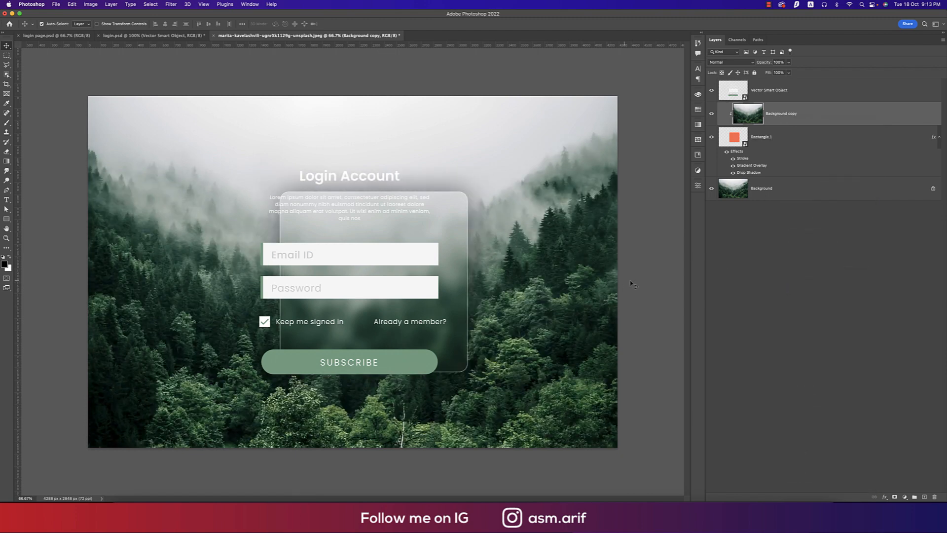
key("cmd+t")
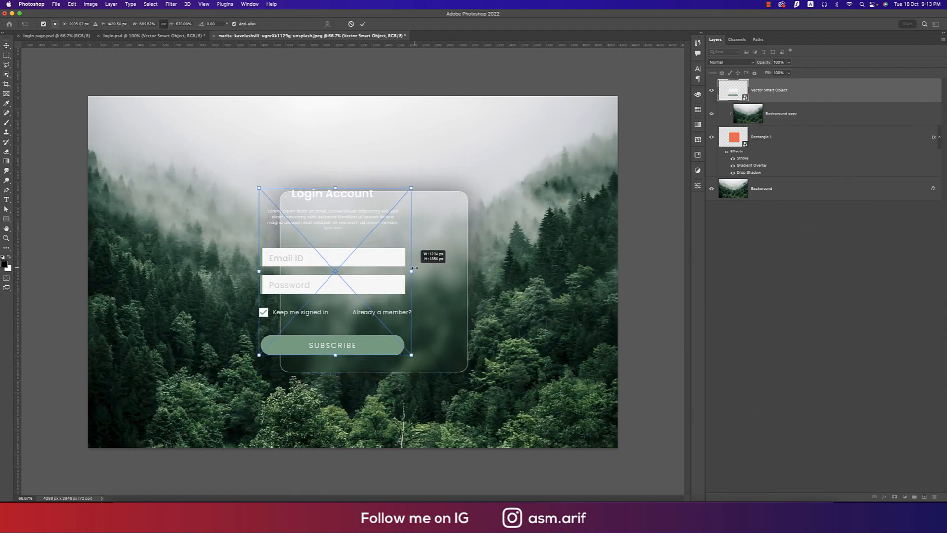
left_click_drag(335, 270, 372, 282)
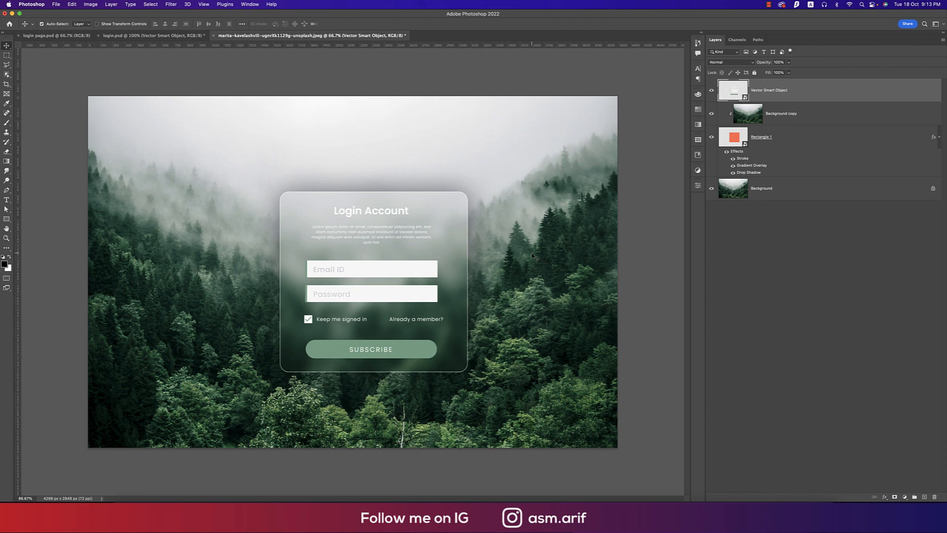
mouse_move(487, 179)
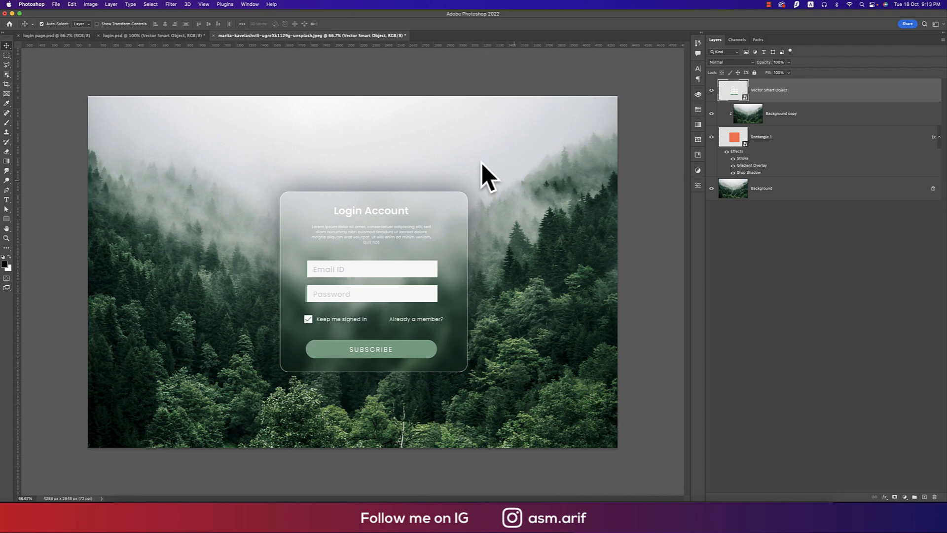
Group the panel and login form layers into one group above the background.
left_click(779, 114)
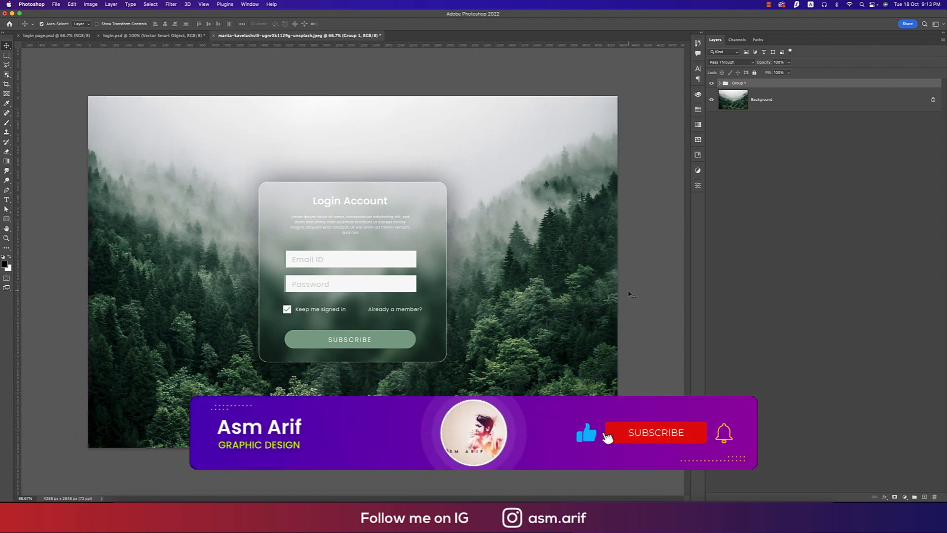
left_click(655, 432)
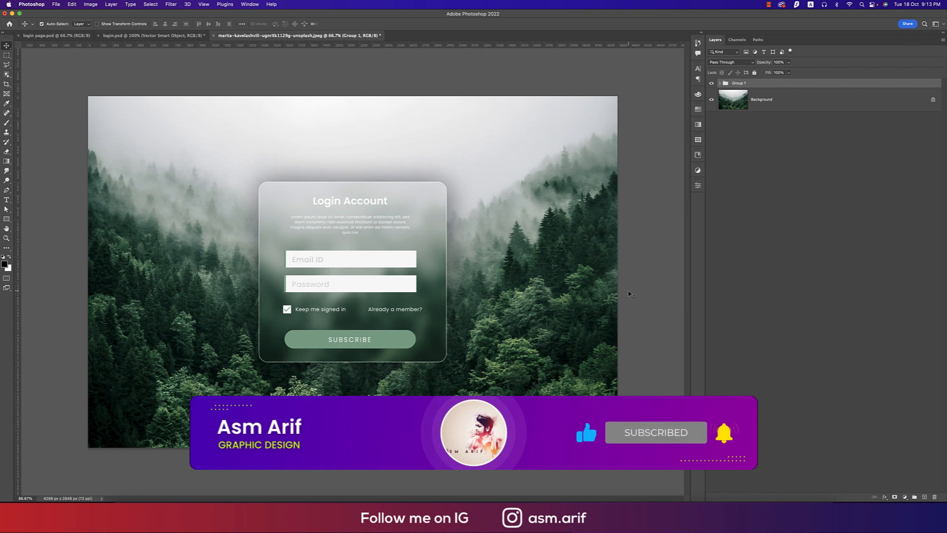